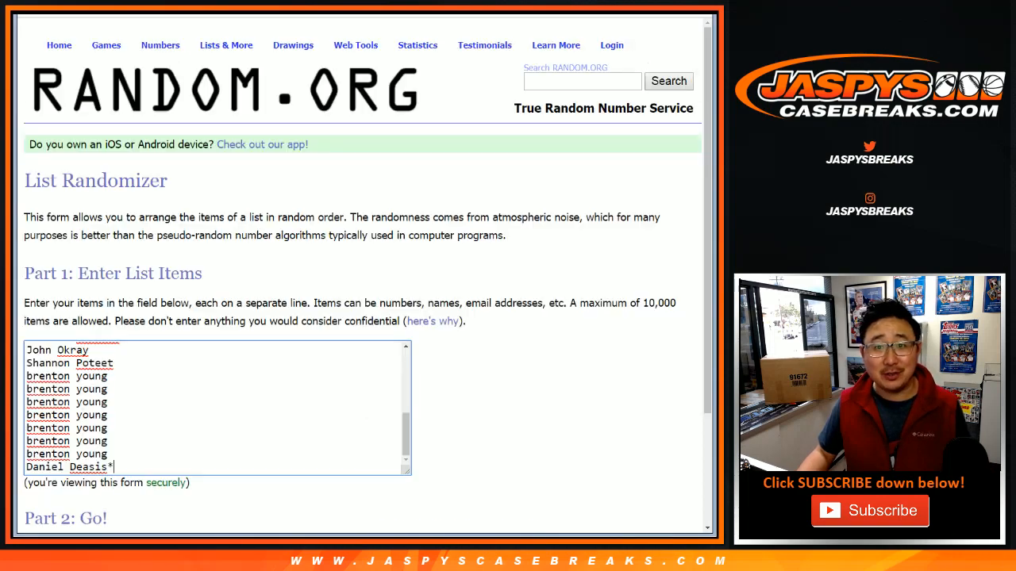
Step: Randomize the 25 participant names in the List Randomizer and reshuffle them three more times
scroll(down, 3)
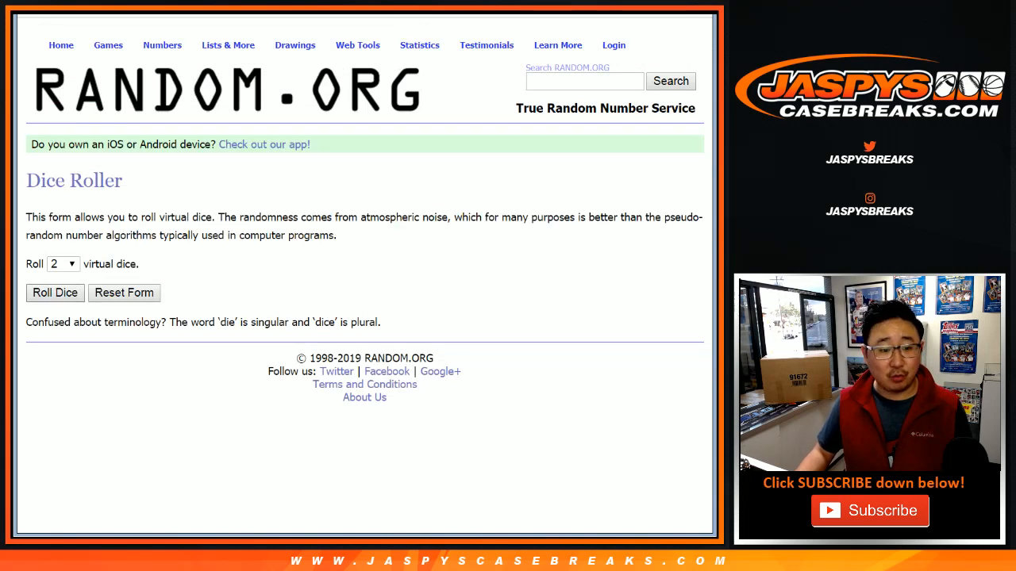
click(55, 293)
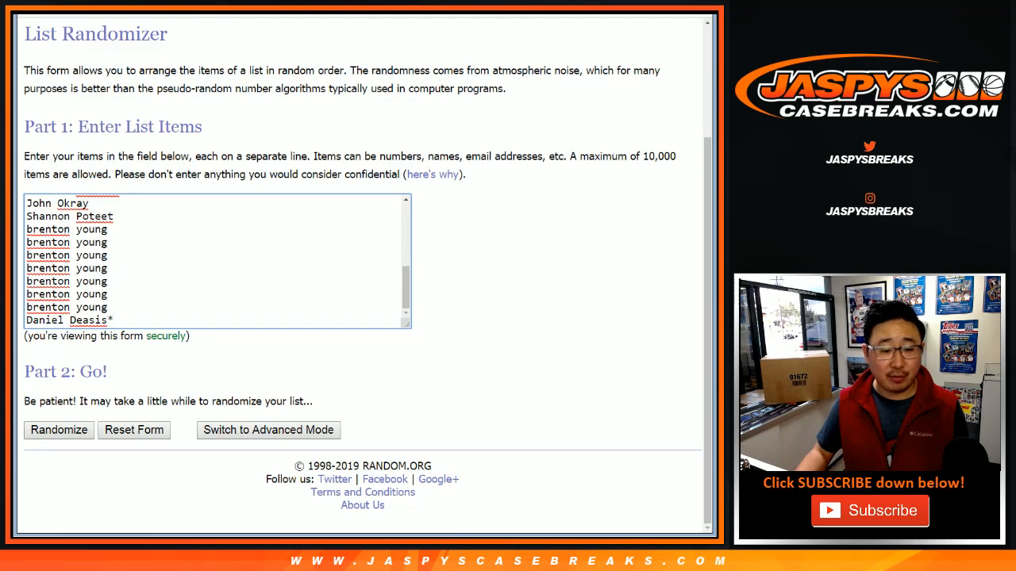
click(59, 429)
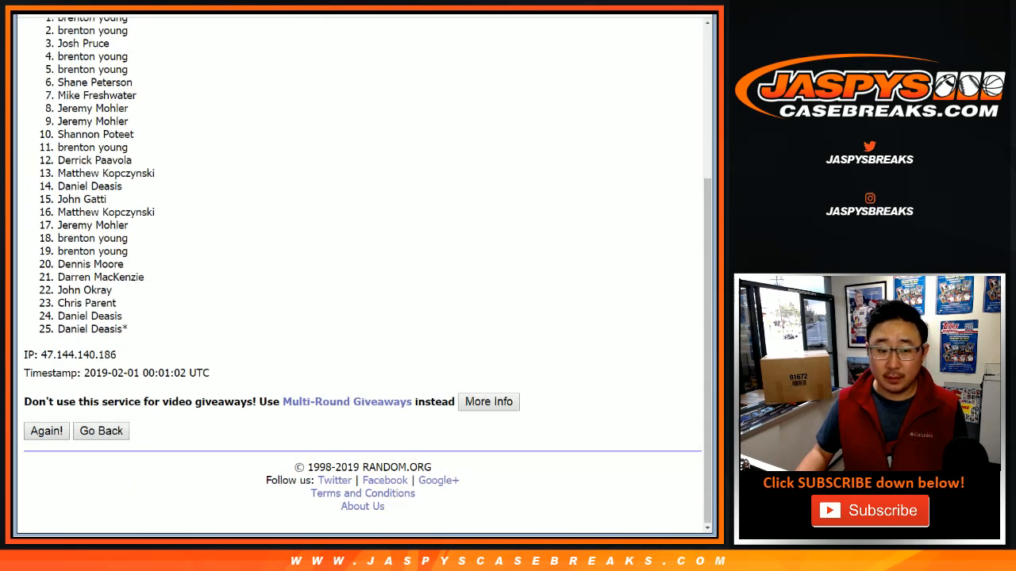
click(46, 431)
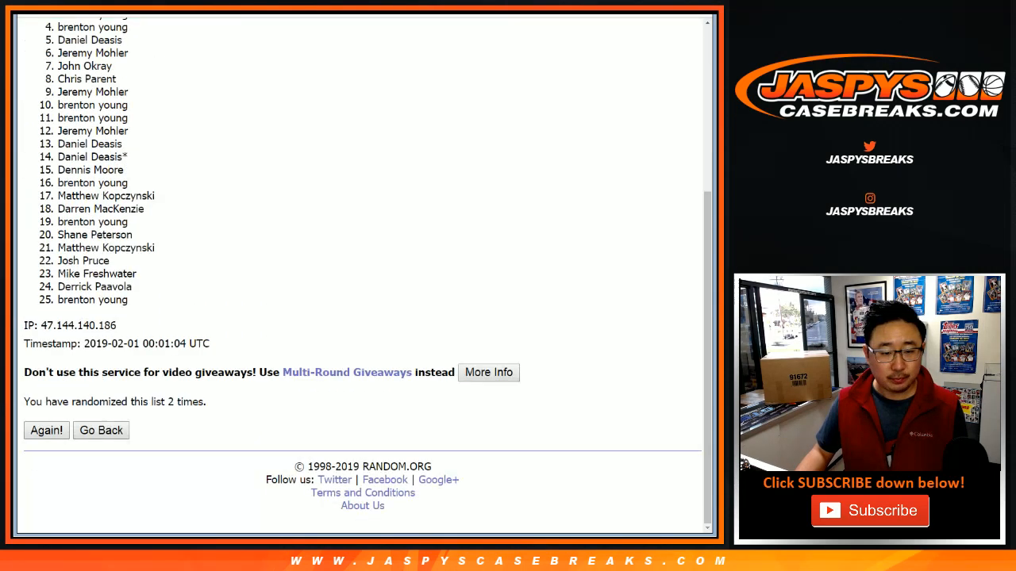
click(46, 430)
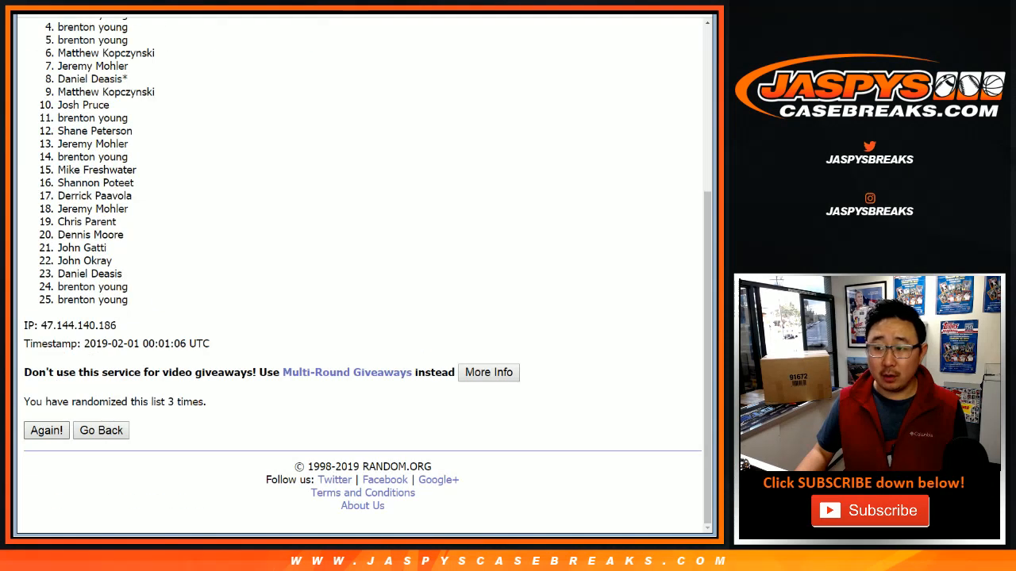
click(46, 430)
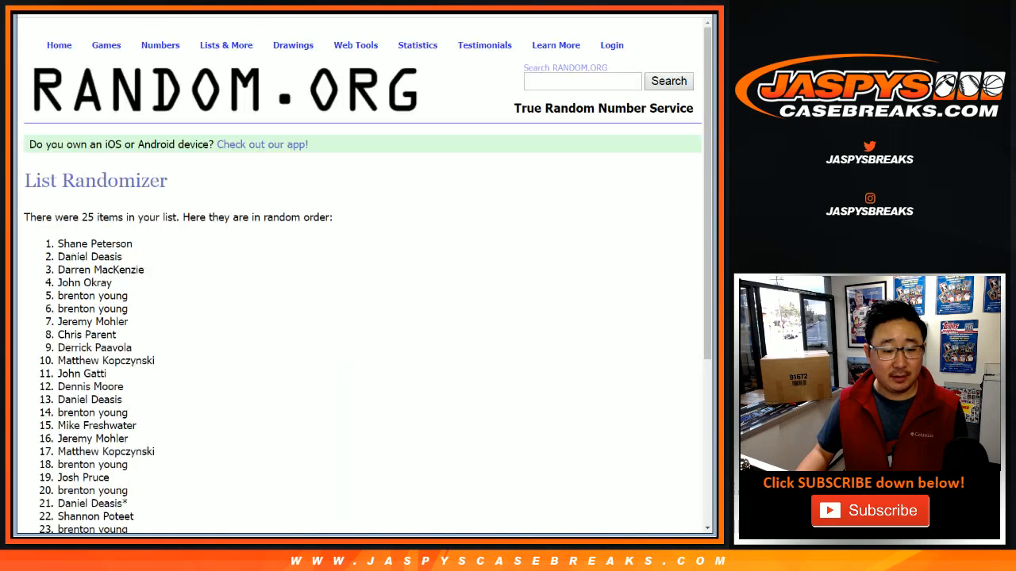
scroll(down, 3)
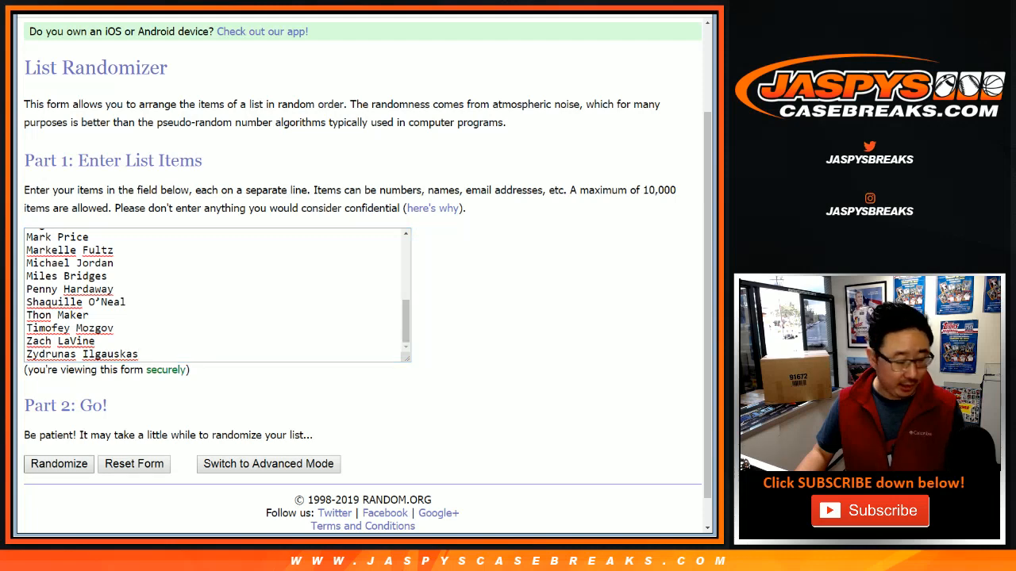
Step: Randomize the 25 basketball player names and reshuffle twice, leaving Michael Jordan first
click(58, 464)
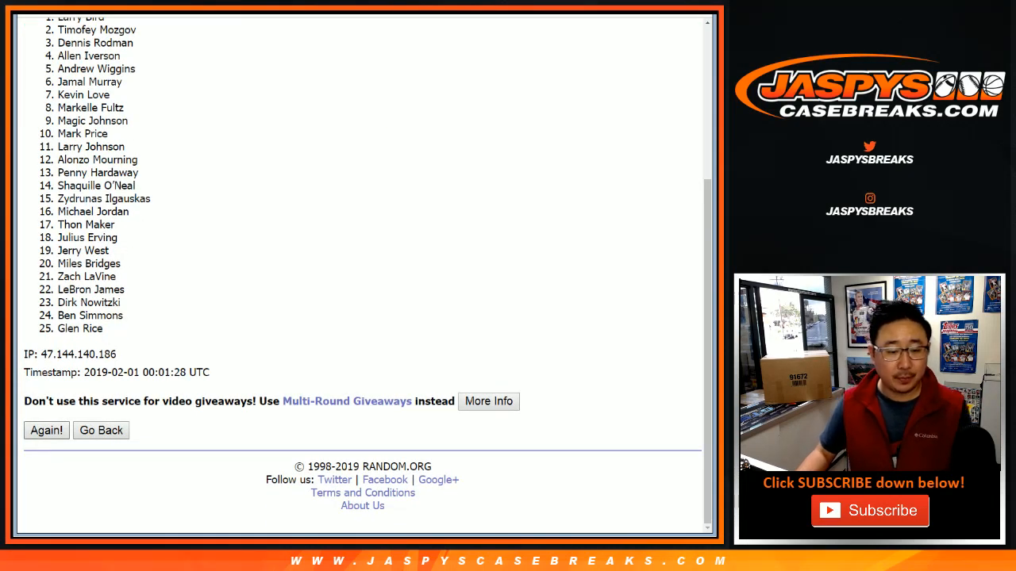
click(46, 430)
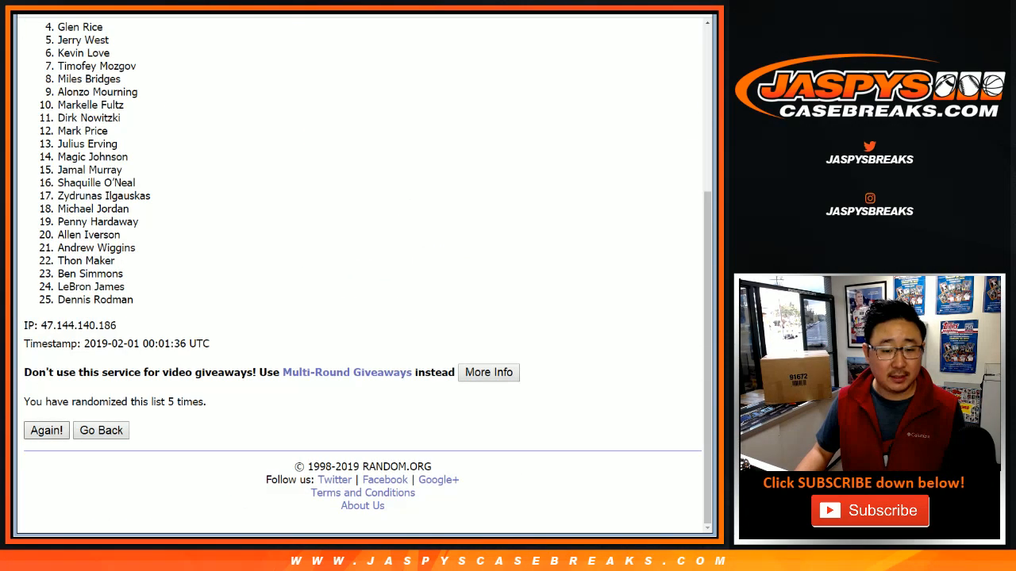
click(46, 431)
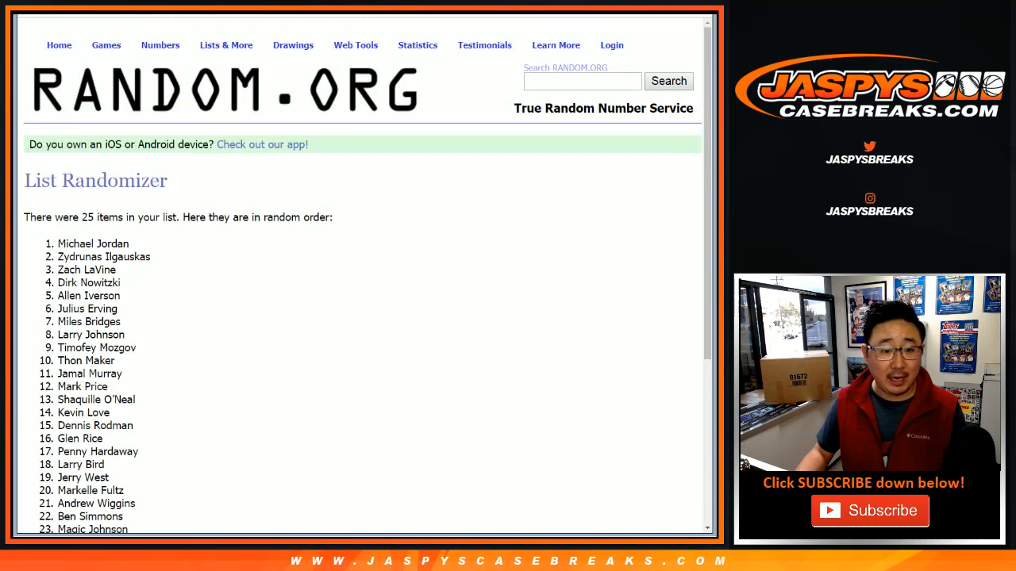
Step: Select the shuffled player names from Michael Jordan downward for copying
drag(58, 244, 122, 282)
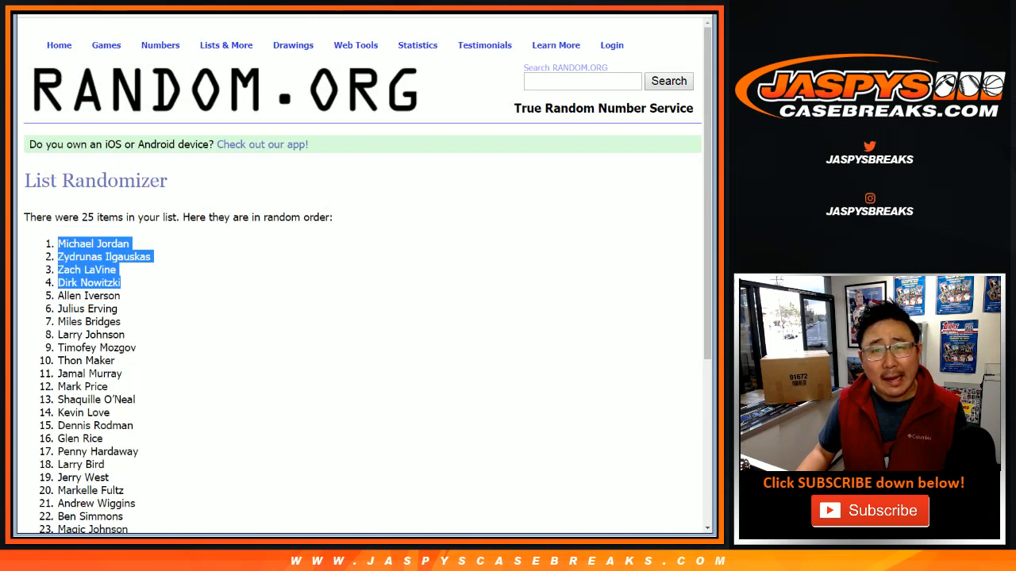
scroll(down, 3)
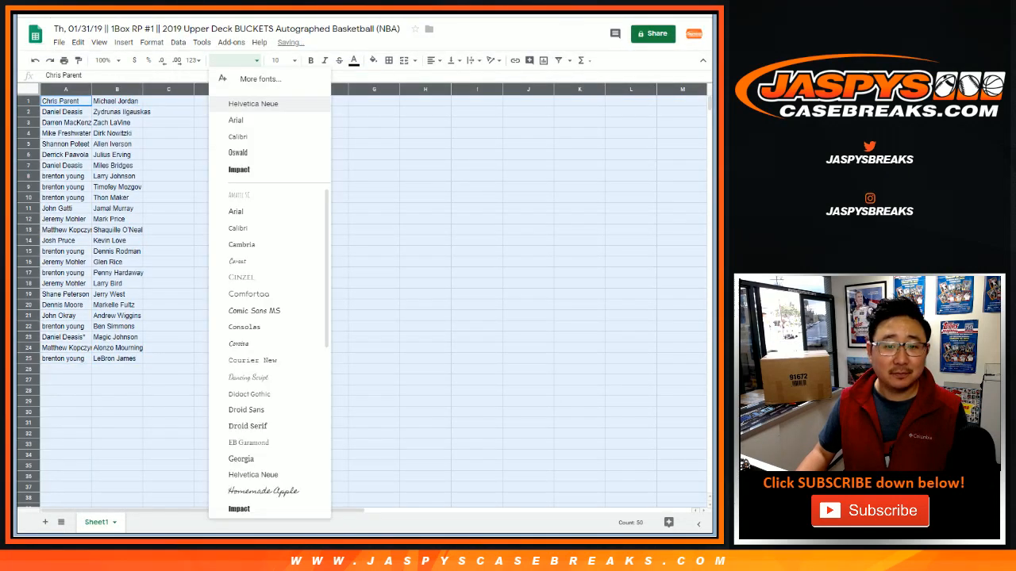
Step: Apply the Helvetica Neue font to the participant–player pairing table
click(253, 103)
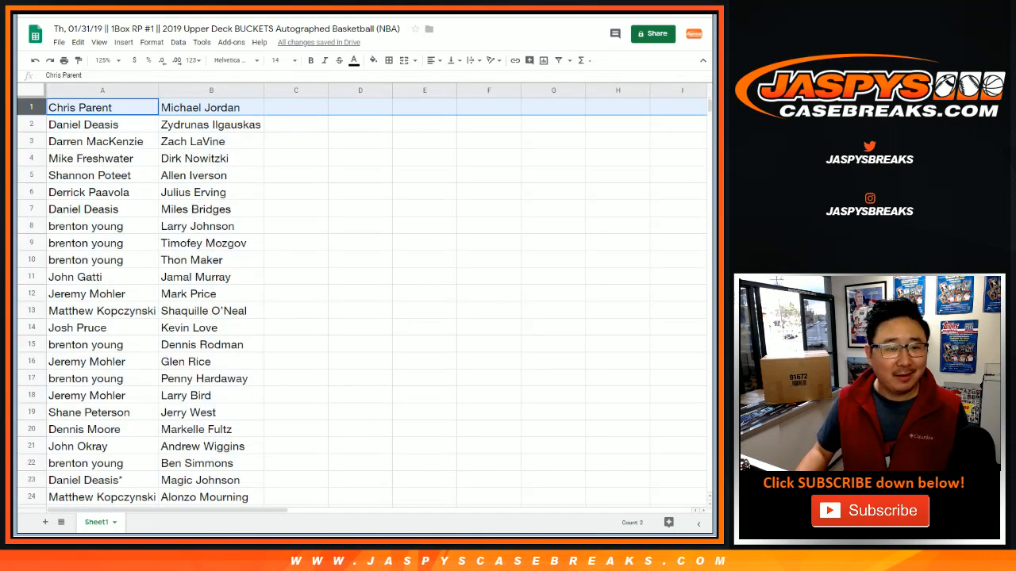
click(101, 124)
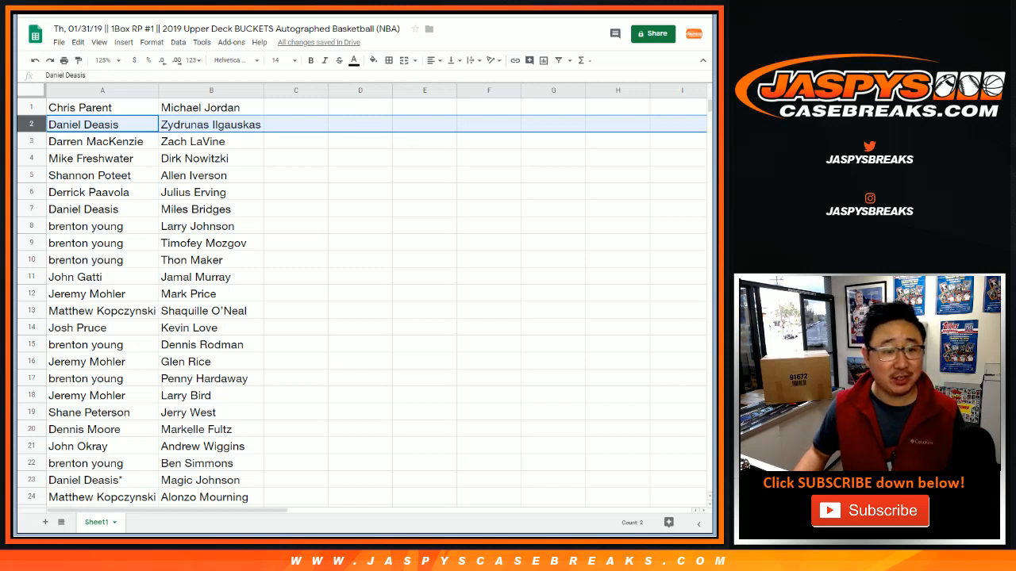
click(101, 158)
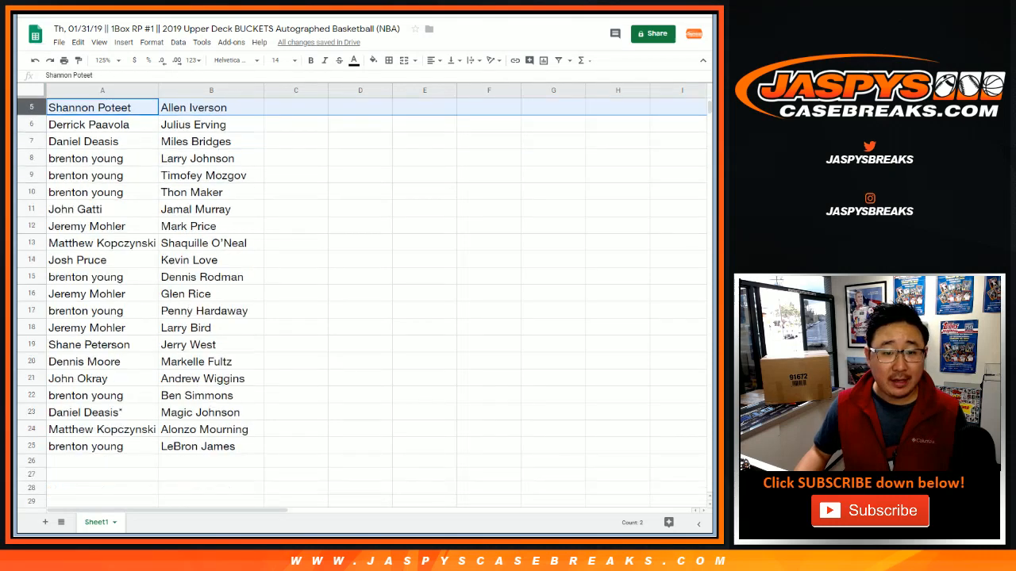
click(102, 123)
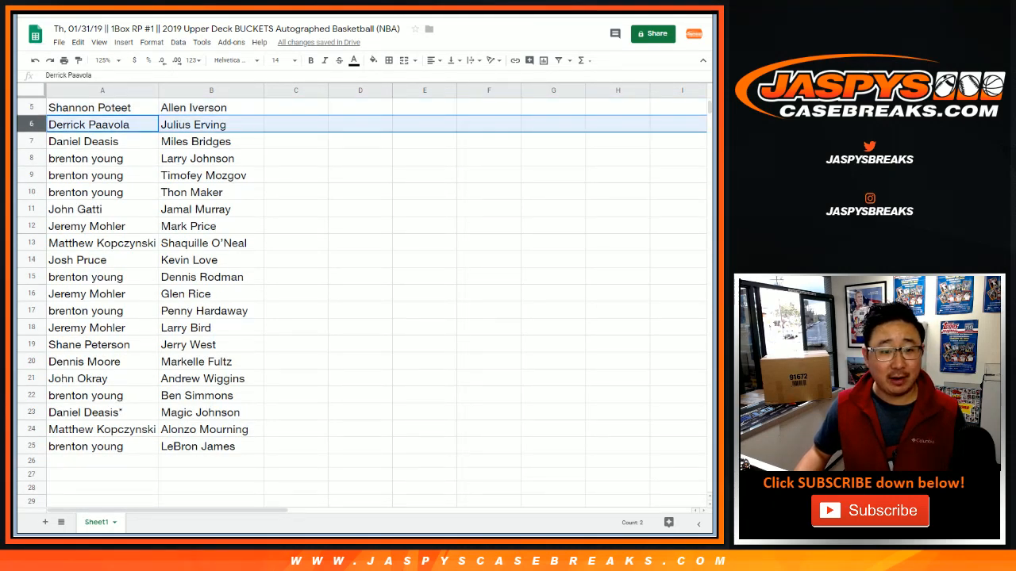
click(83, 141)
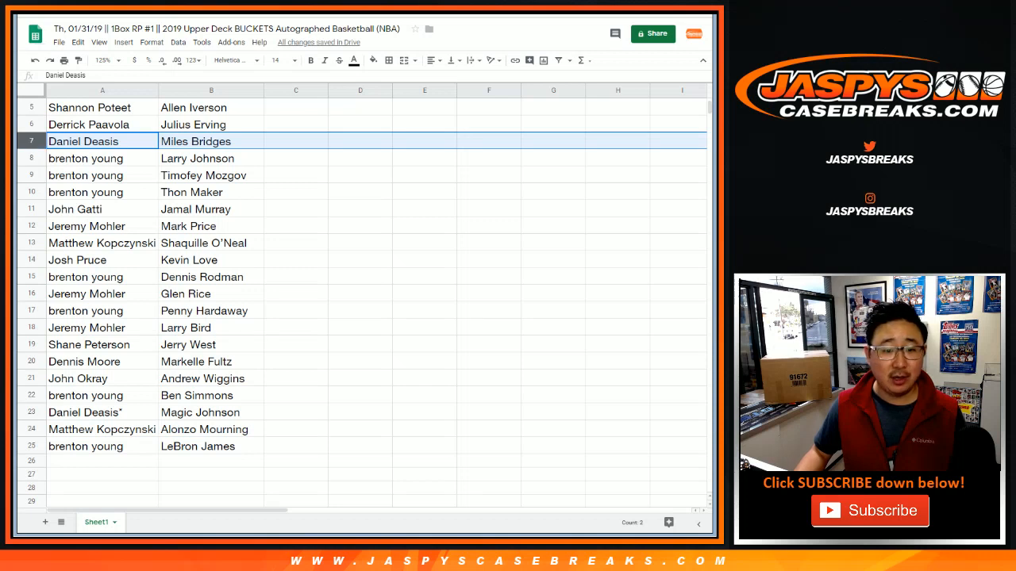
click(85, 174)
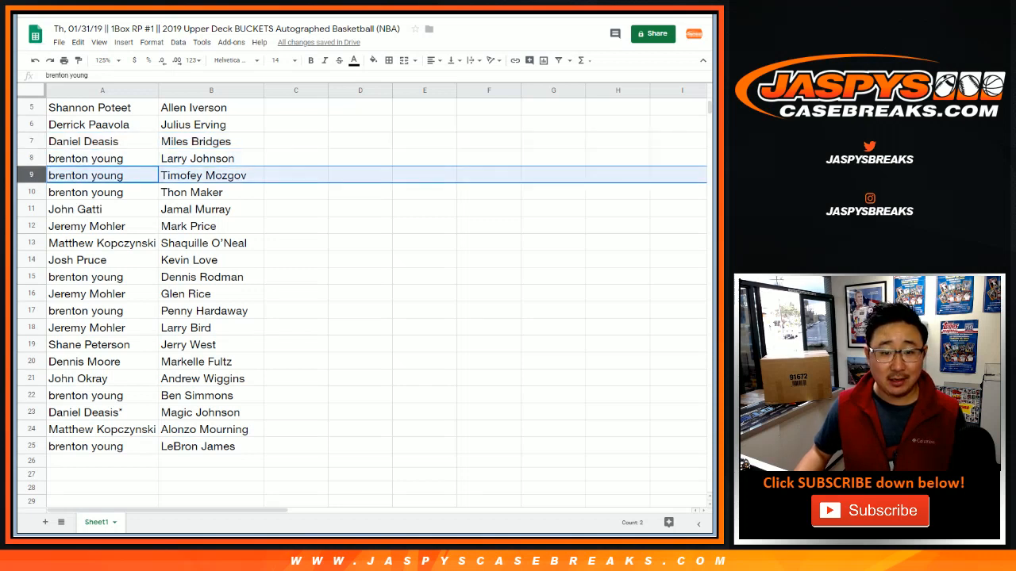
click(102, 192)
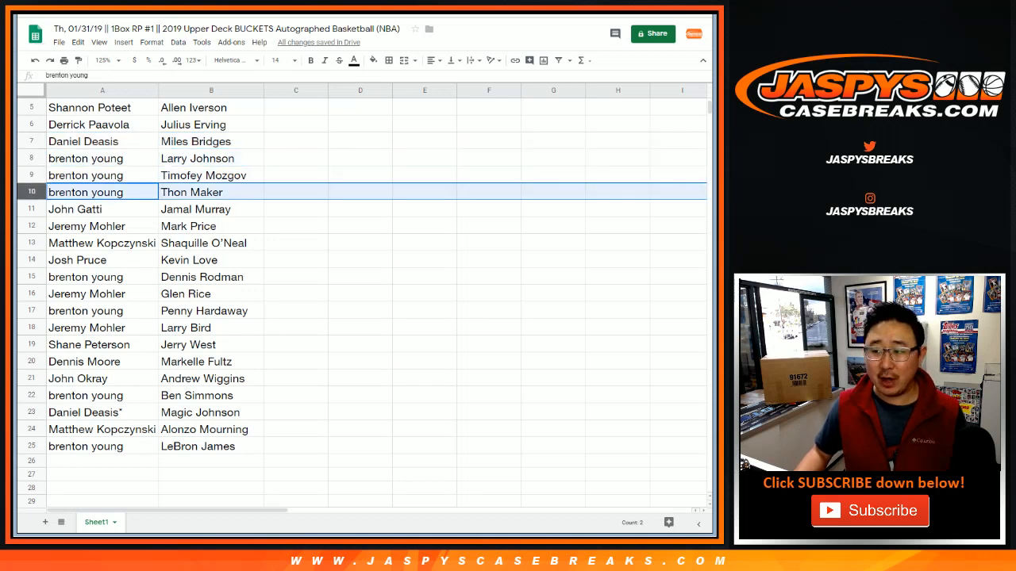
click(102, 209)
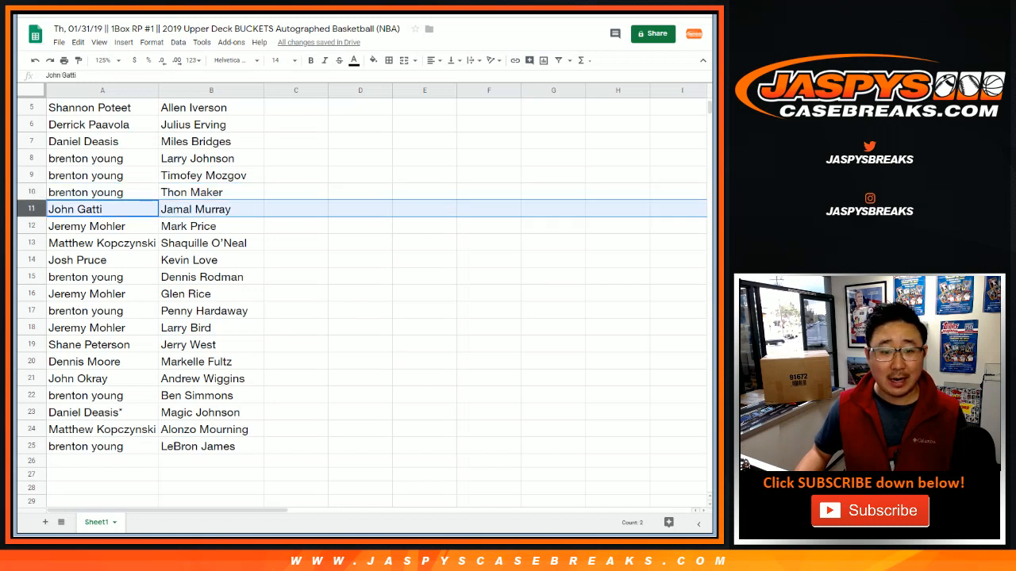
scroll(down, 3)
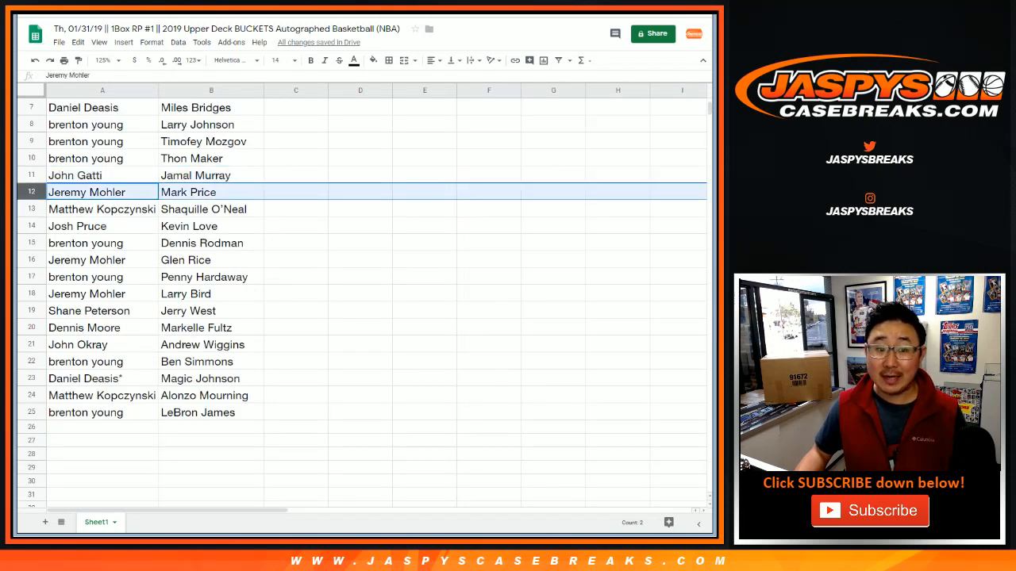
click(101, 209)
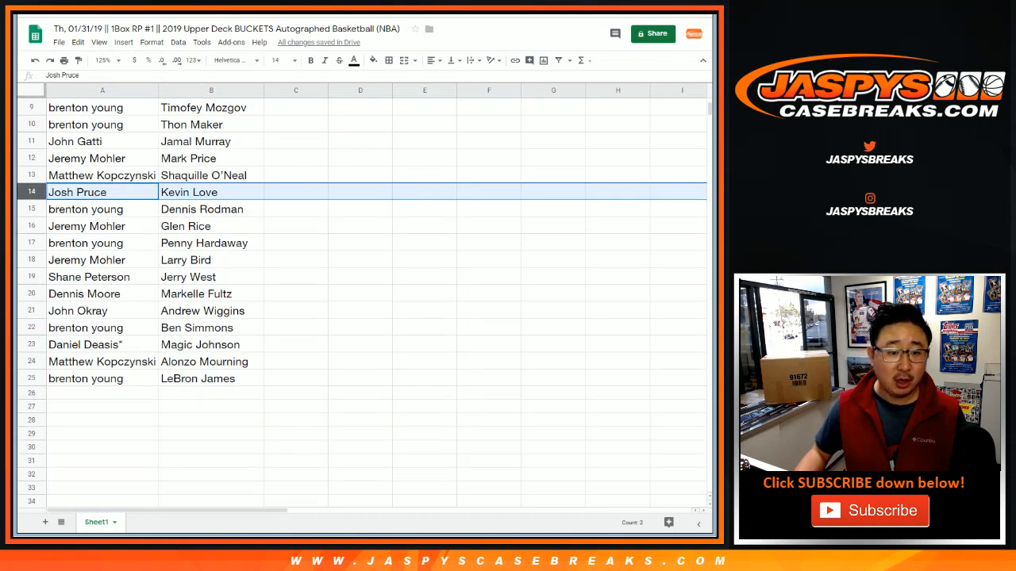
click(102, 209)
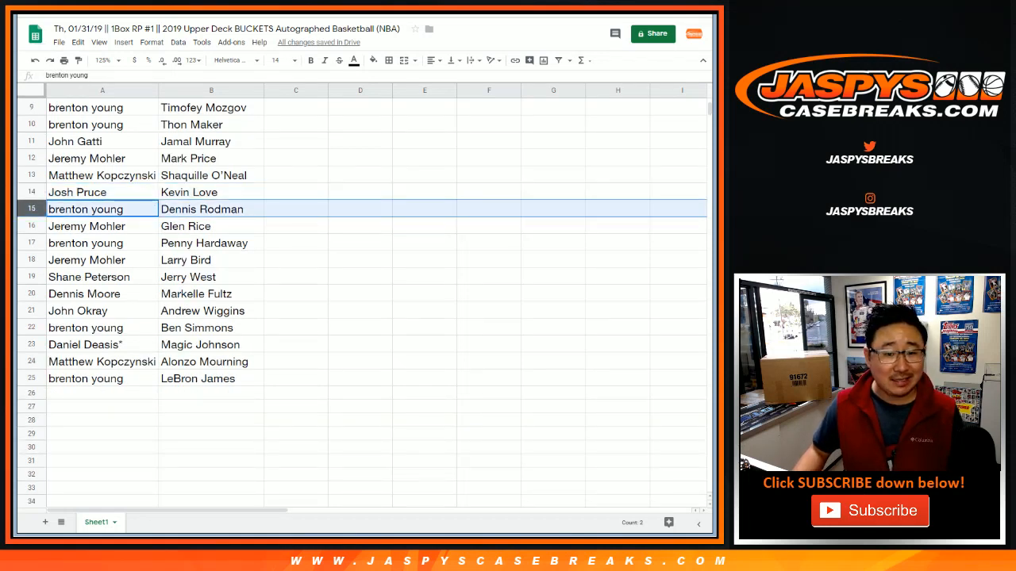
click(102, 192)
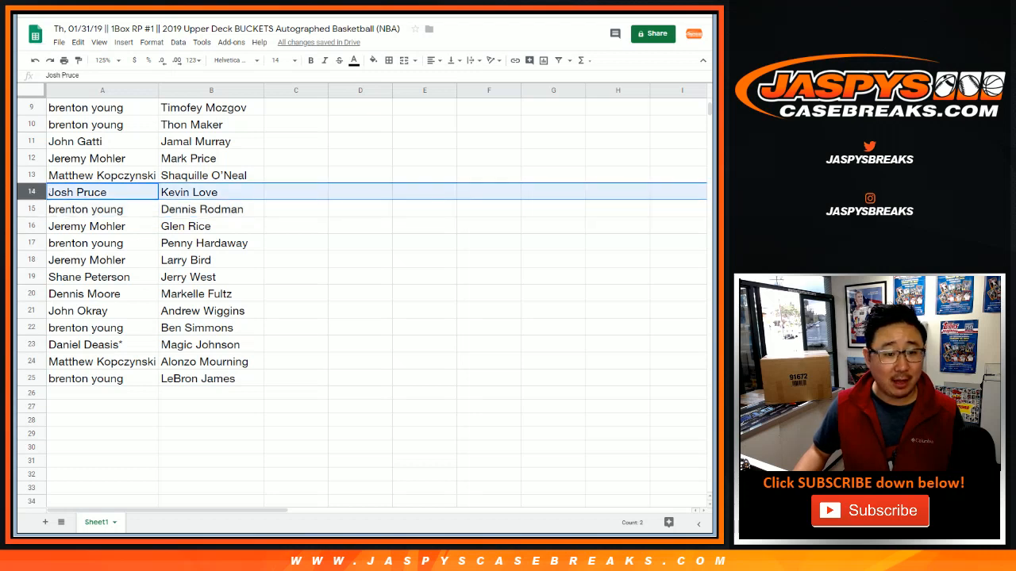
click(101, 226)
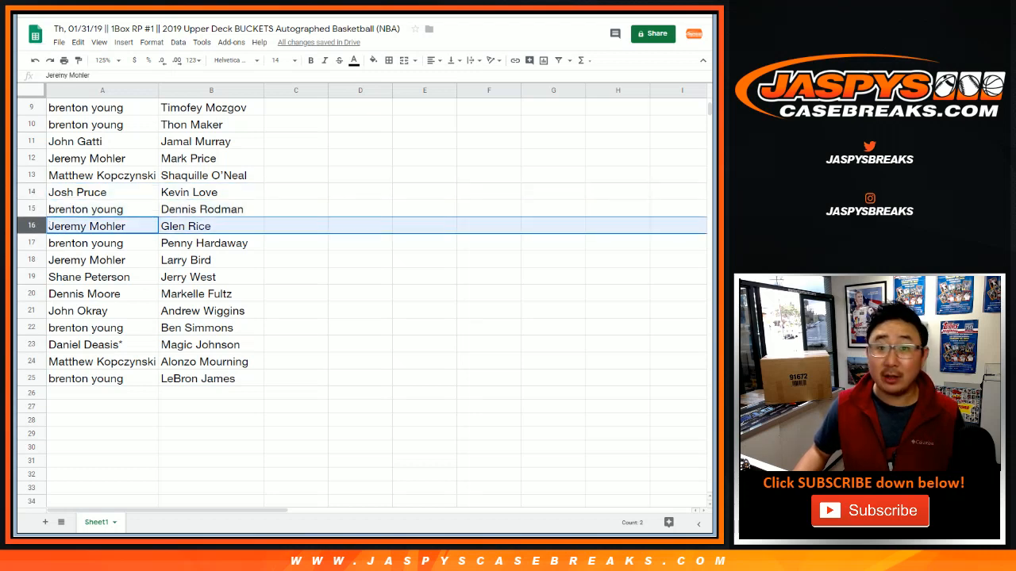
click(101, 259)
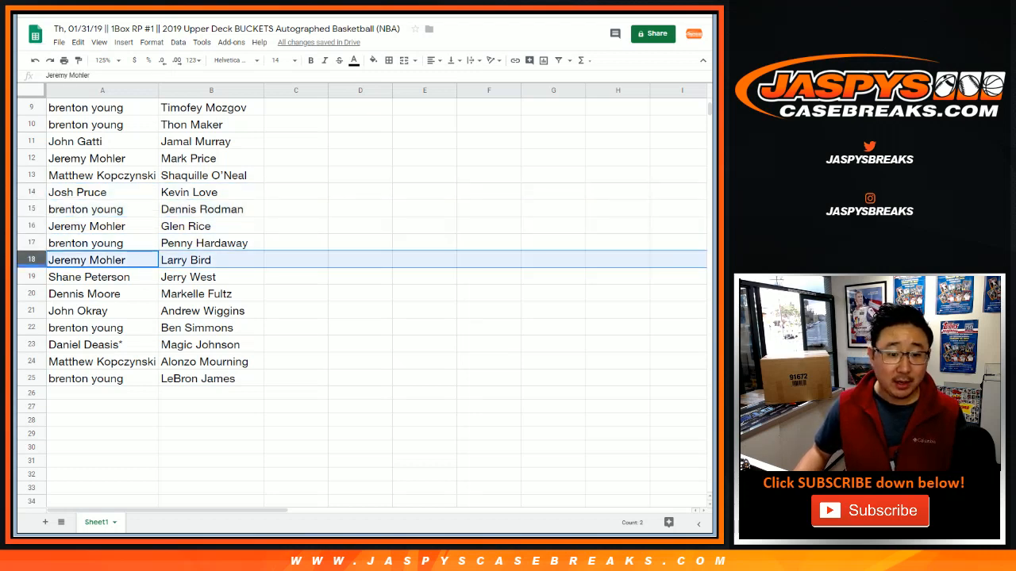
click(101, 276)
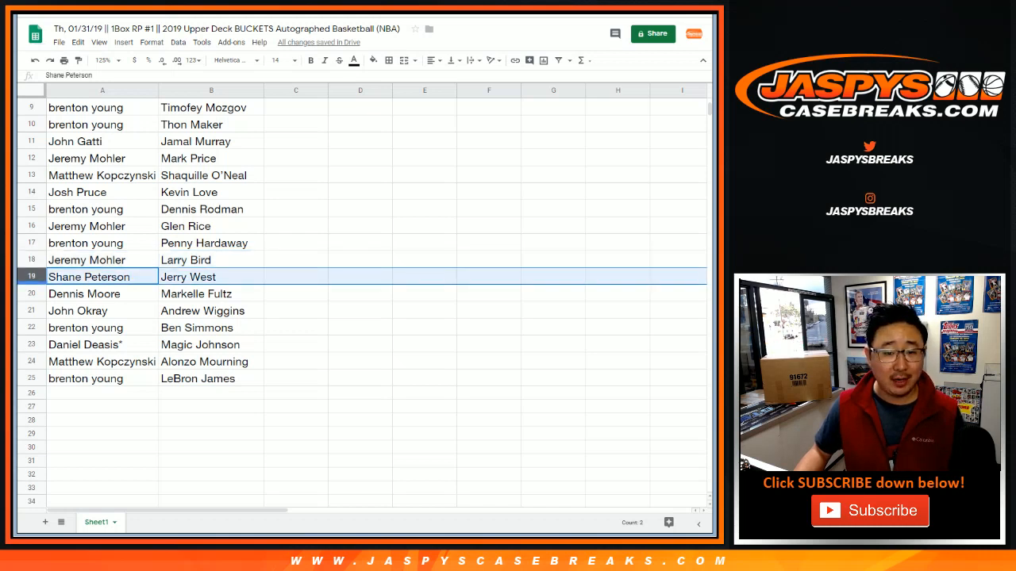
click(102, 294)
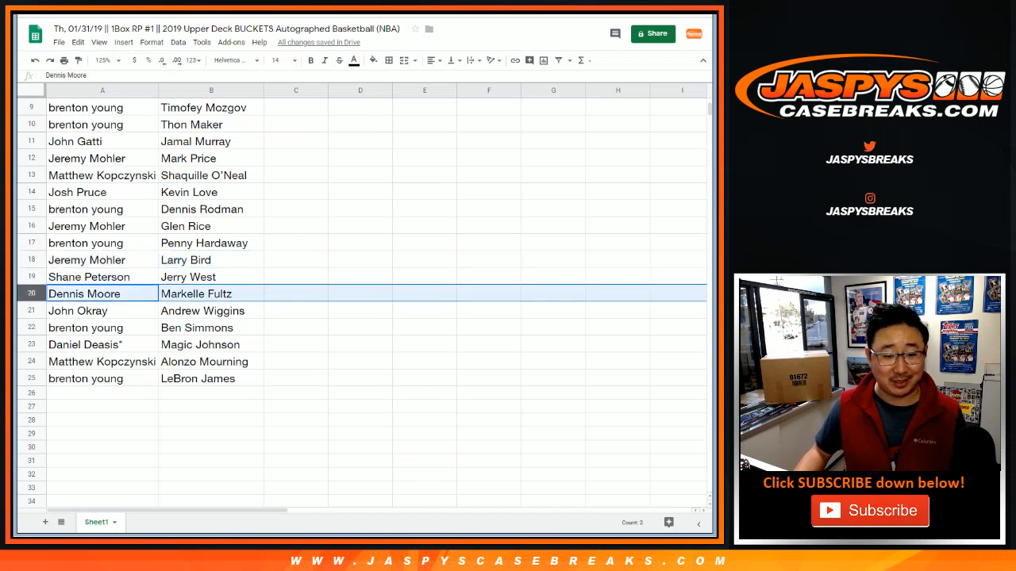
click(101, 310)
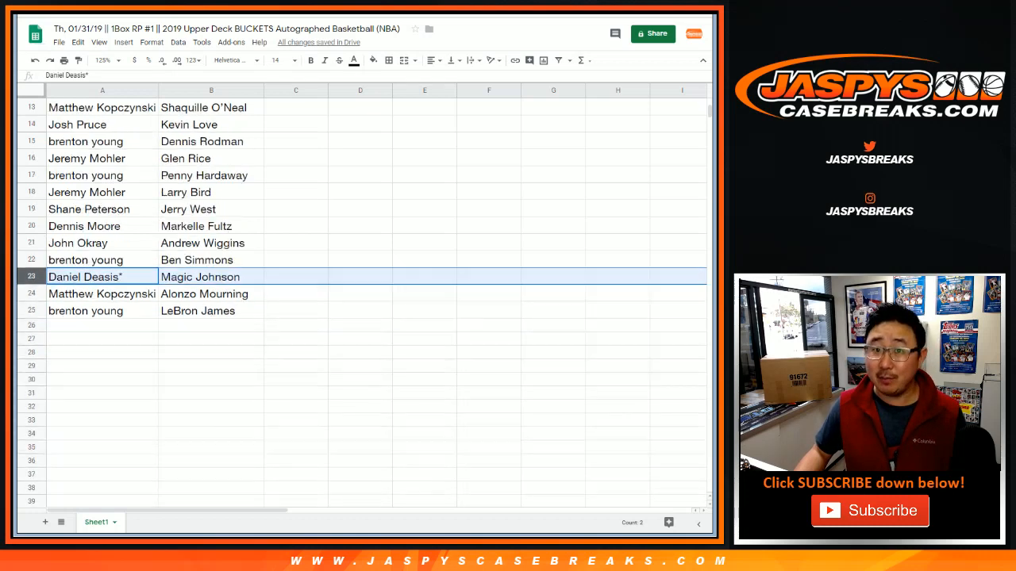
click(101, 294)
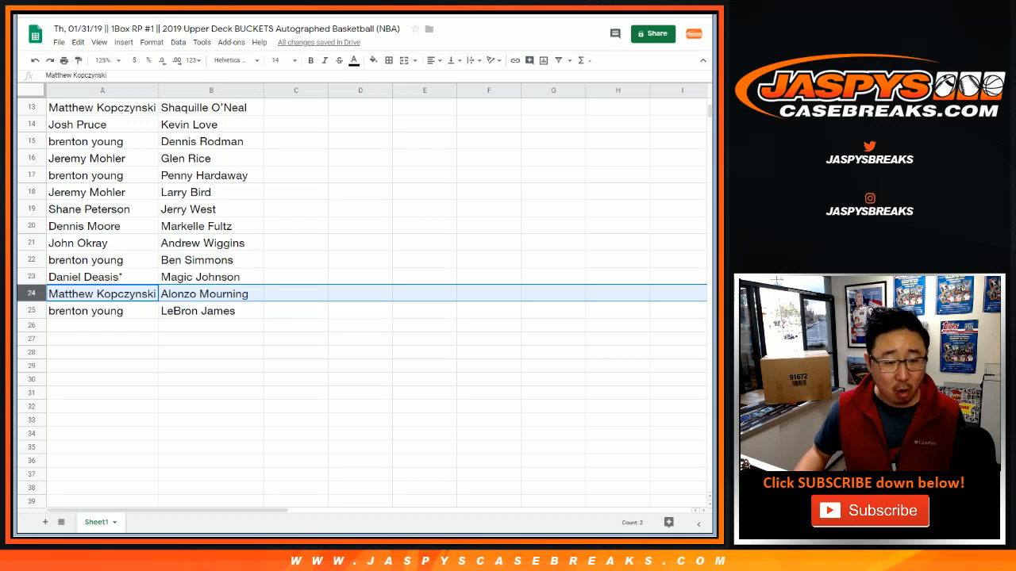
click(102, 310)
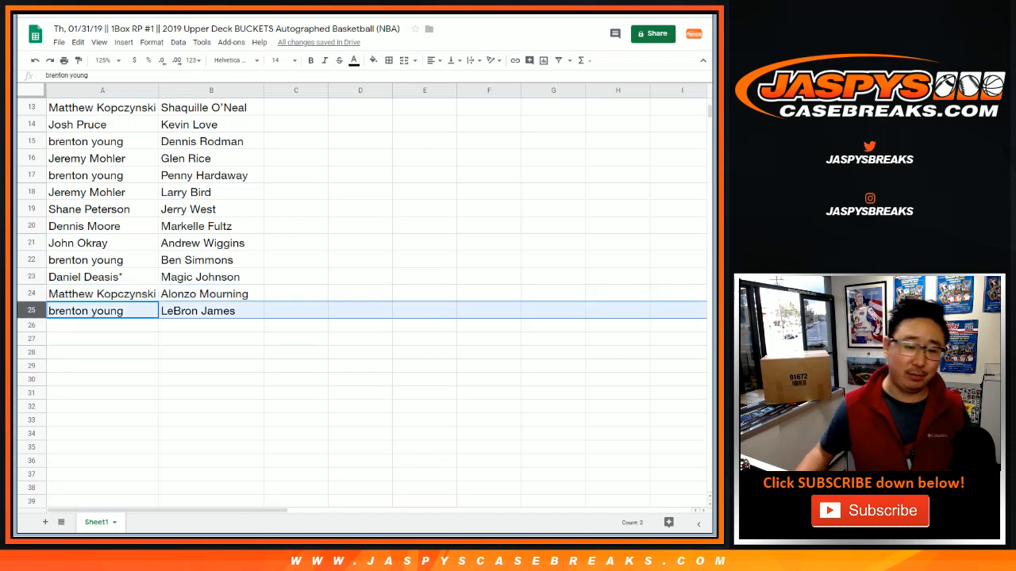
scroll(up, 3)
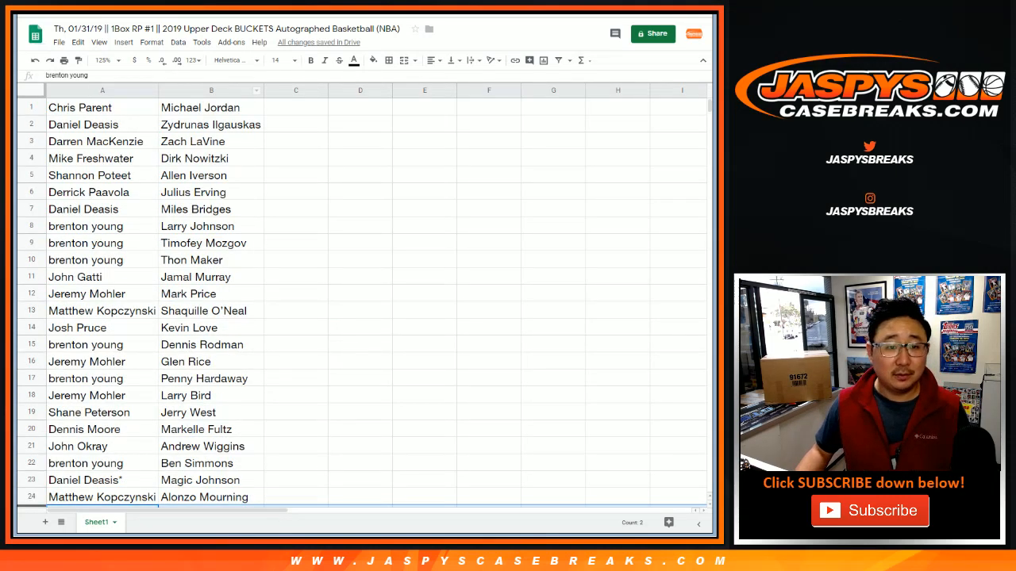
Step: Sort the whole pairing sheet by participant name in column A, A to Z
click(109, 60)
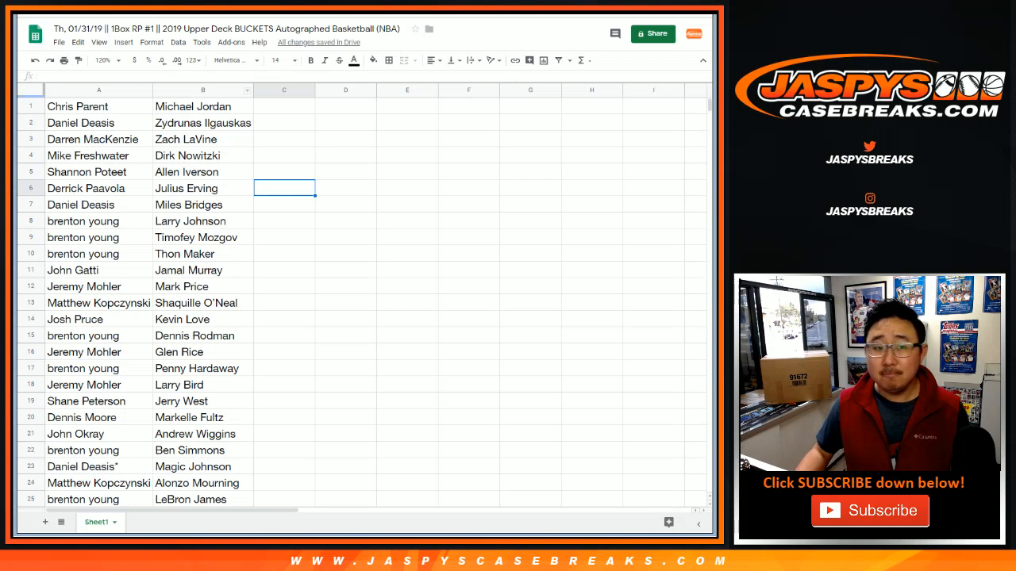
click(178, 43)
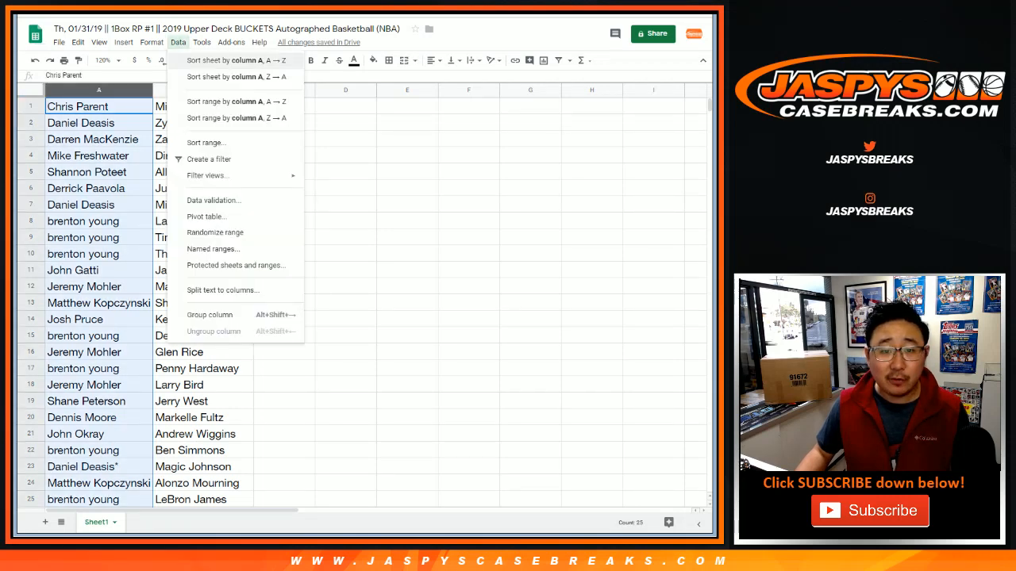
click(233, 60)
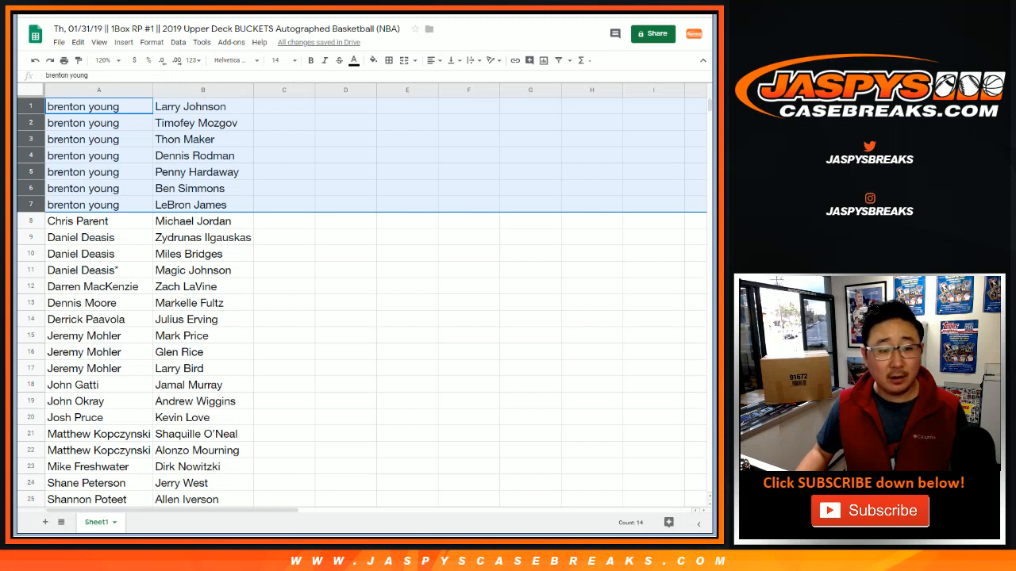
click(77, 221)
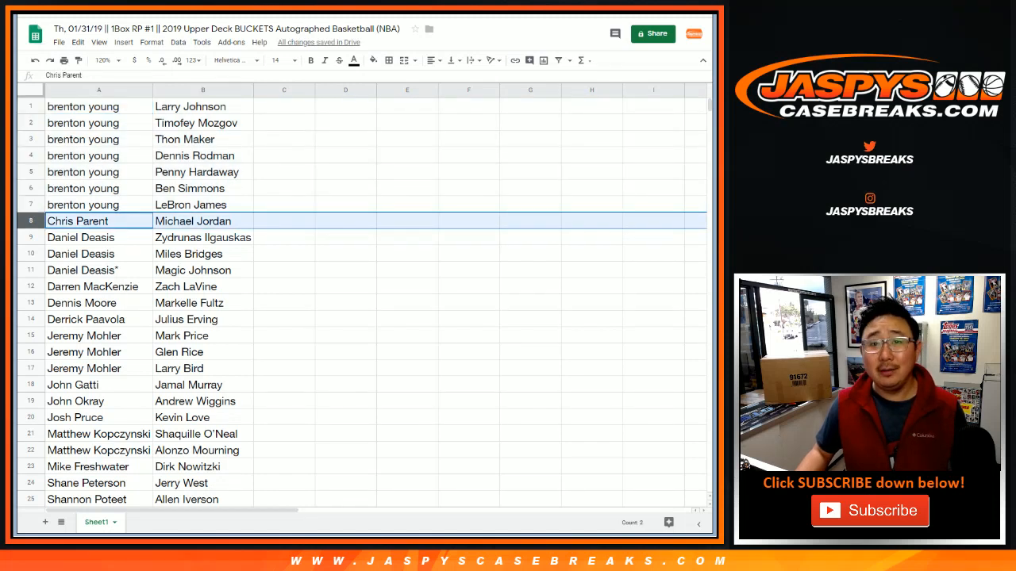
click(98, 238)
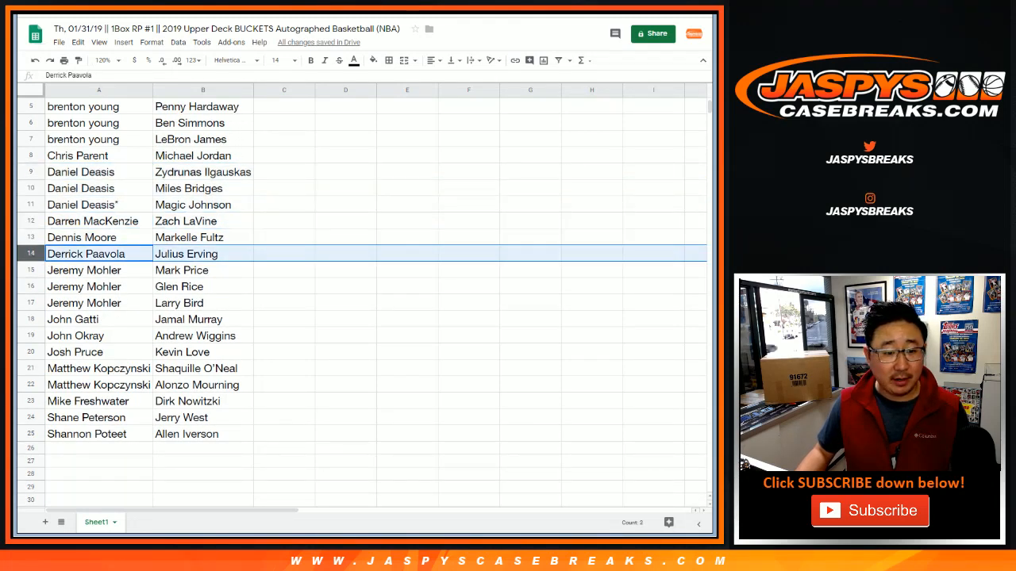
click(76, 335)
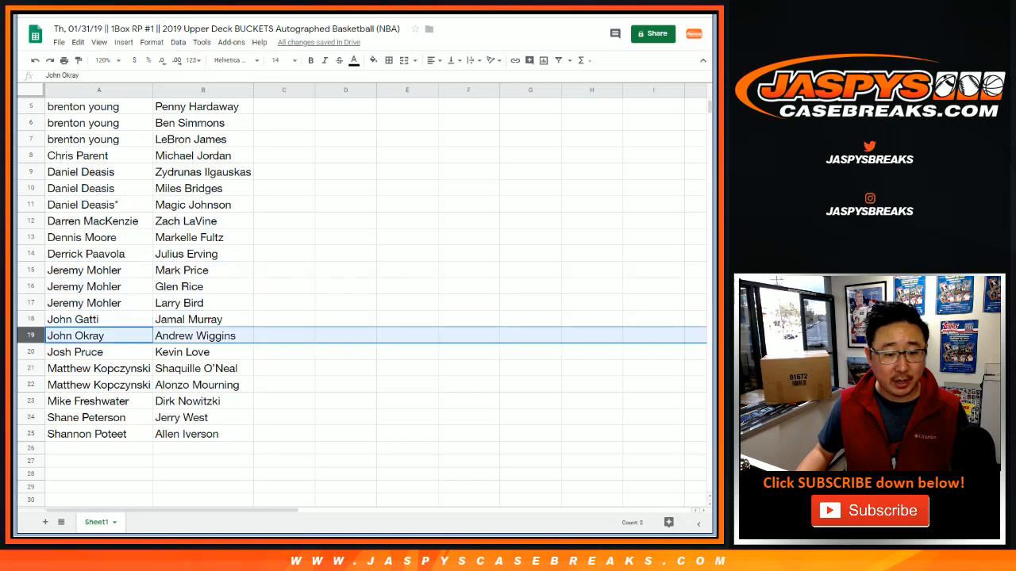
click(98, 400)
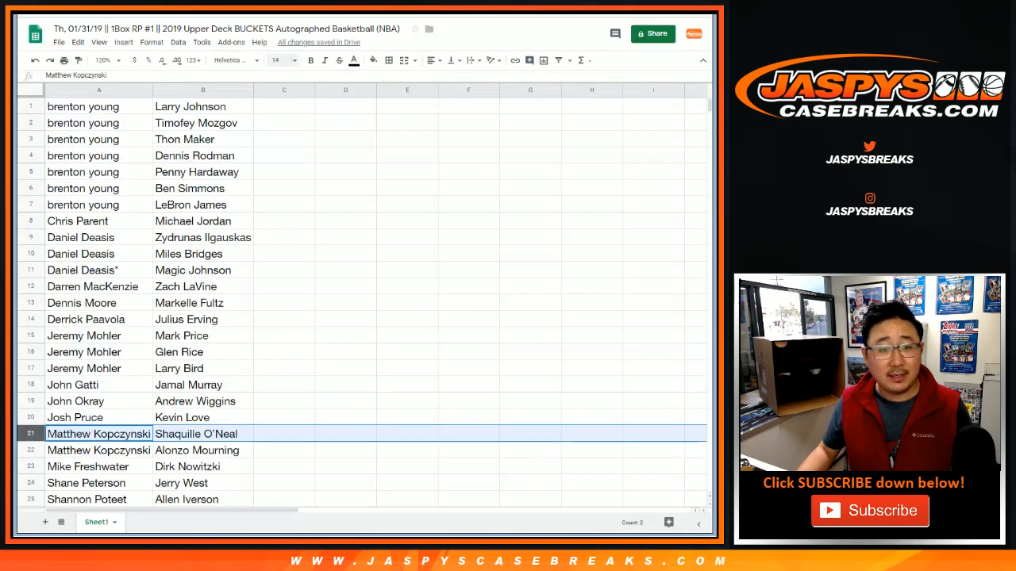
Step: Select the first participant name in A1 and switch to the RANDOM.ORG tab
click(98, 106)
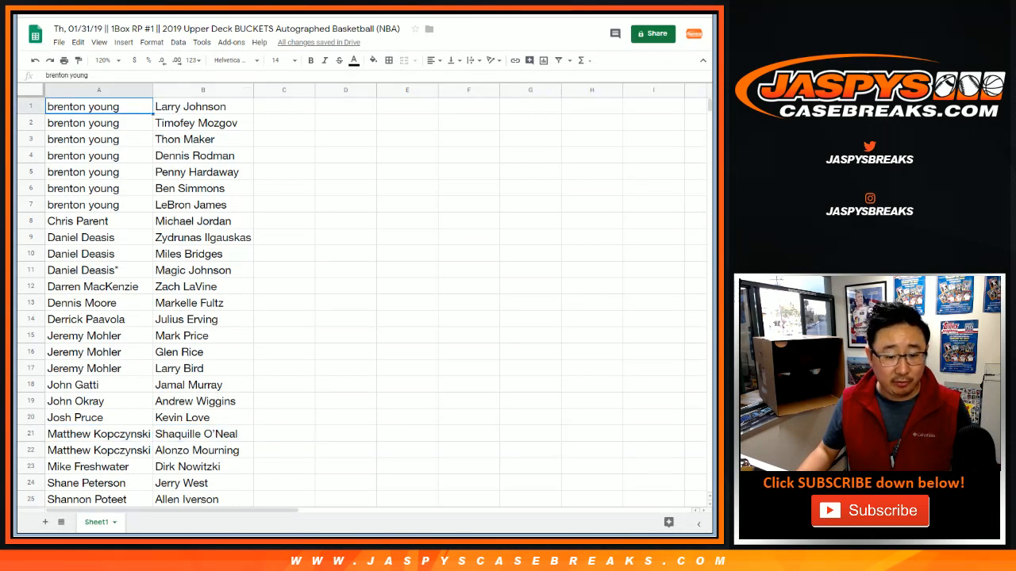
click(98, 90)
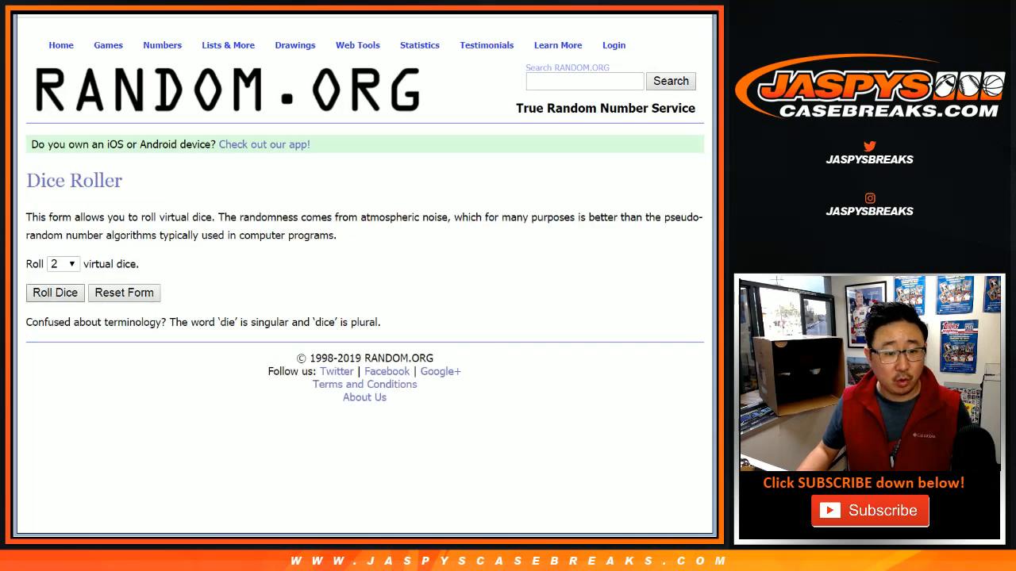
Step: Randomize the 25 participant names in the List Randomizer and reshuffle three more times
click(54, 292)
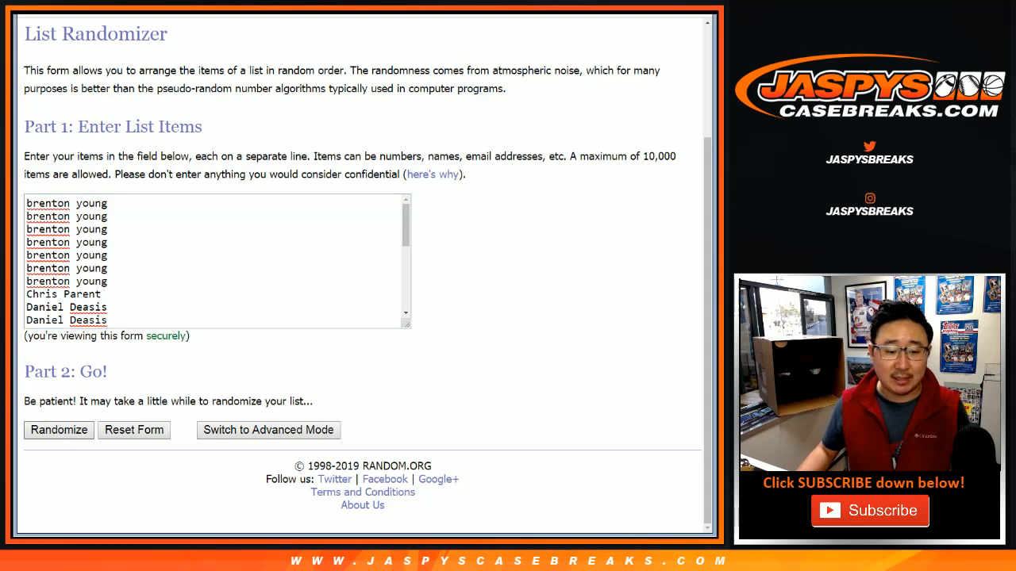
click(59, 429)
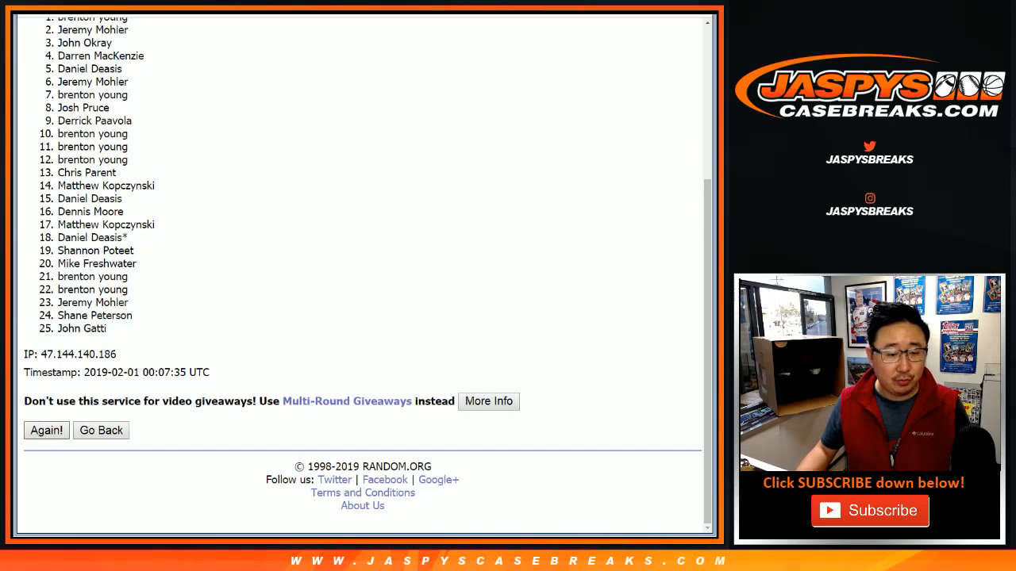
click(46, 430)
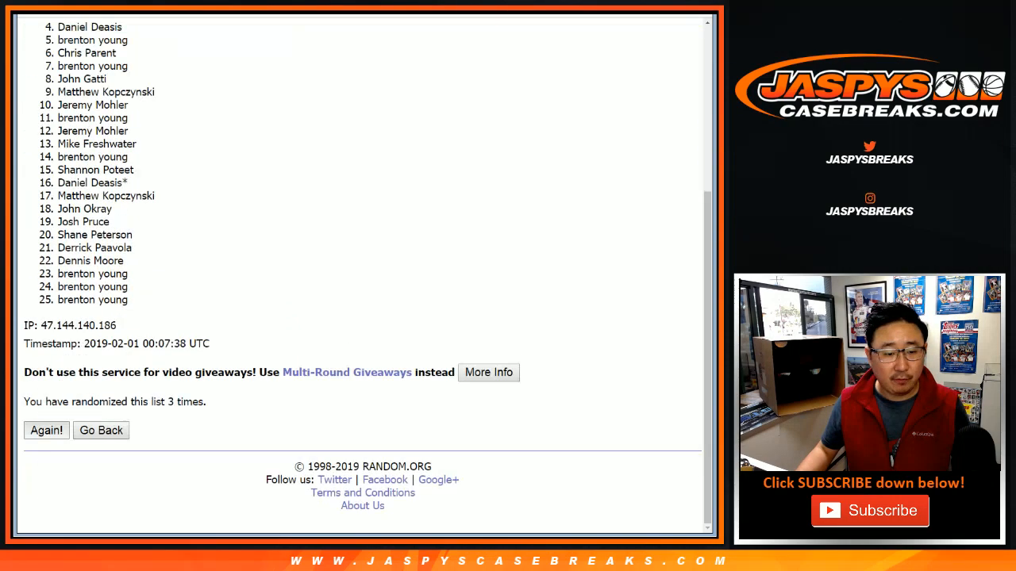
click(46, 430)
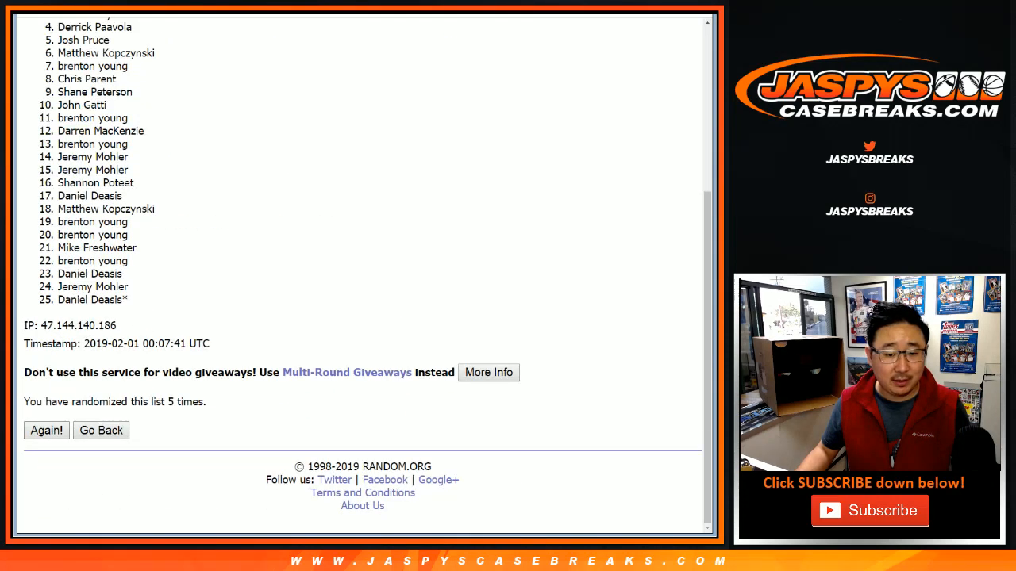
click(46, 430)
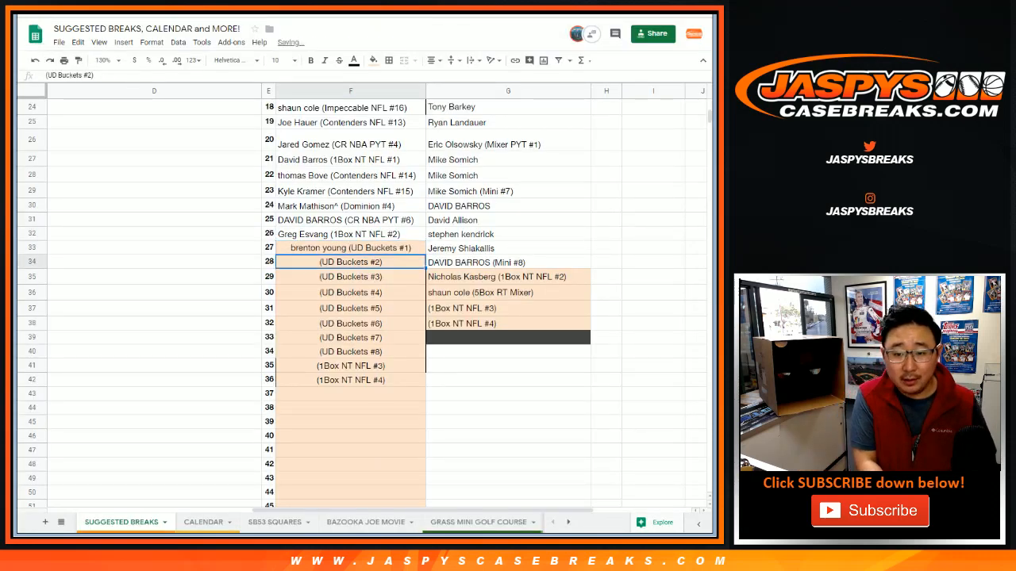
click(350, 247)
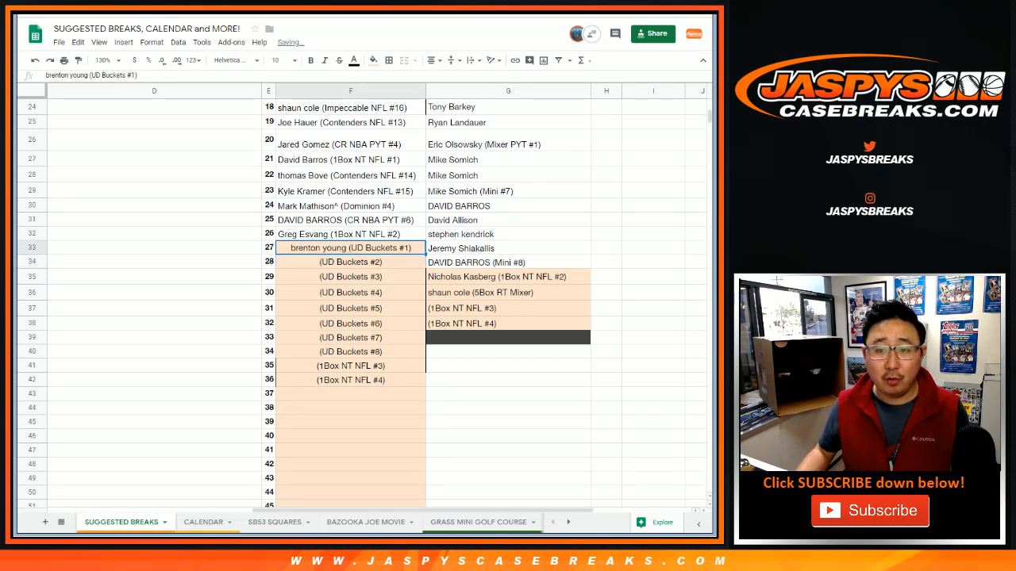